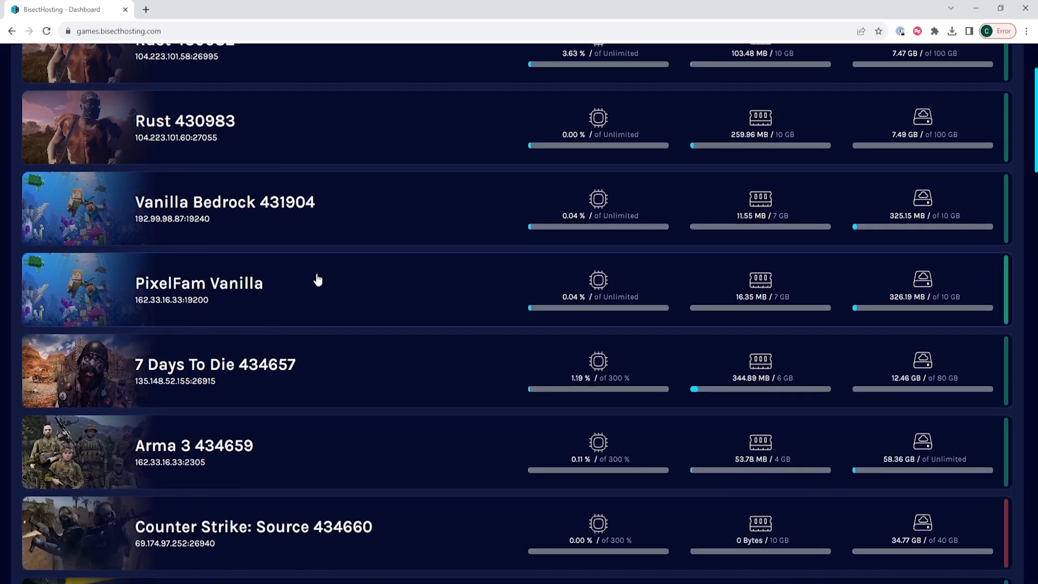
- Open the 7 Days To Die 434657 server, stop it, then force-kill it offline
{"action": "scroll", "scroll_direction": "down", "scroll_amount": 3}
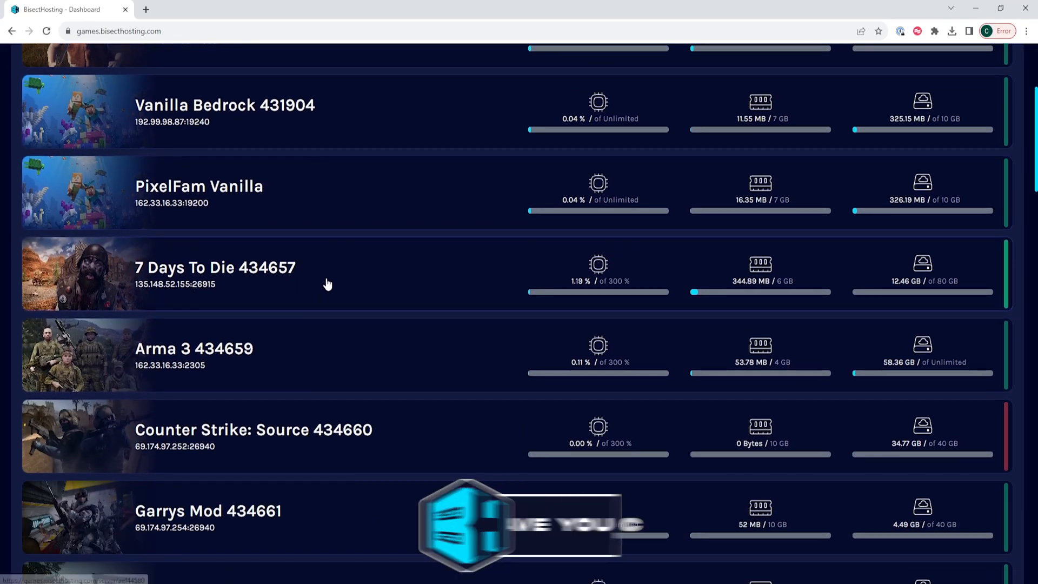
{"action": "left_click", "coordinate": [214, 268]}
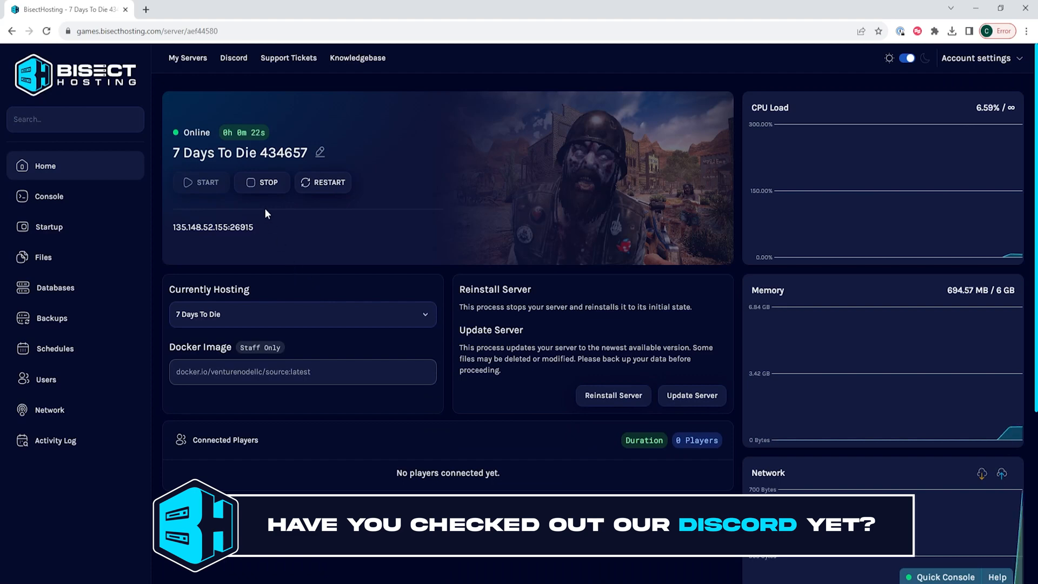
{"action": "left_click", "coordinate": [261, 183]}
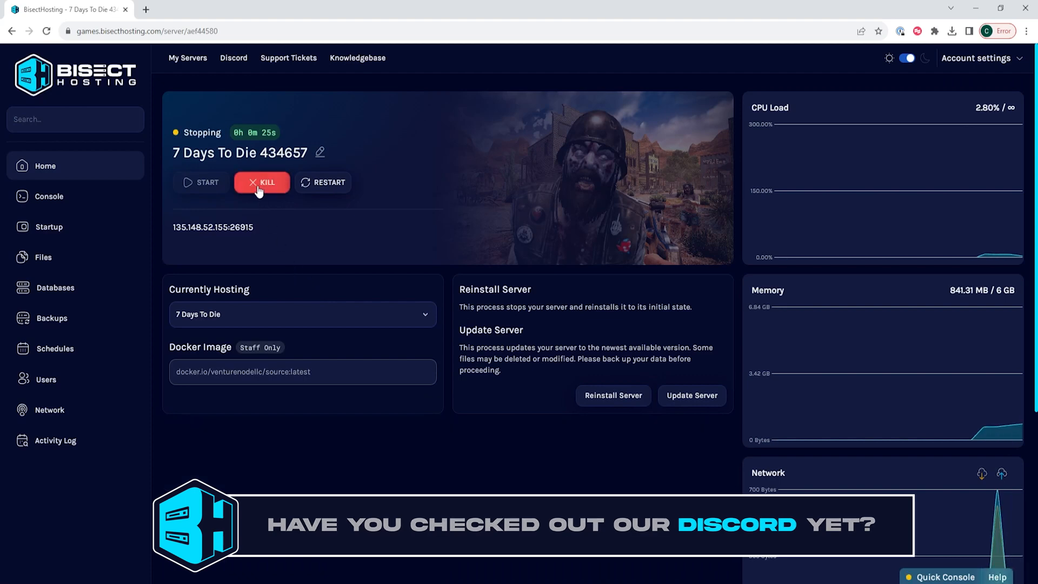
{"action": "left_click", "coordinate": [262, 182]}
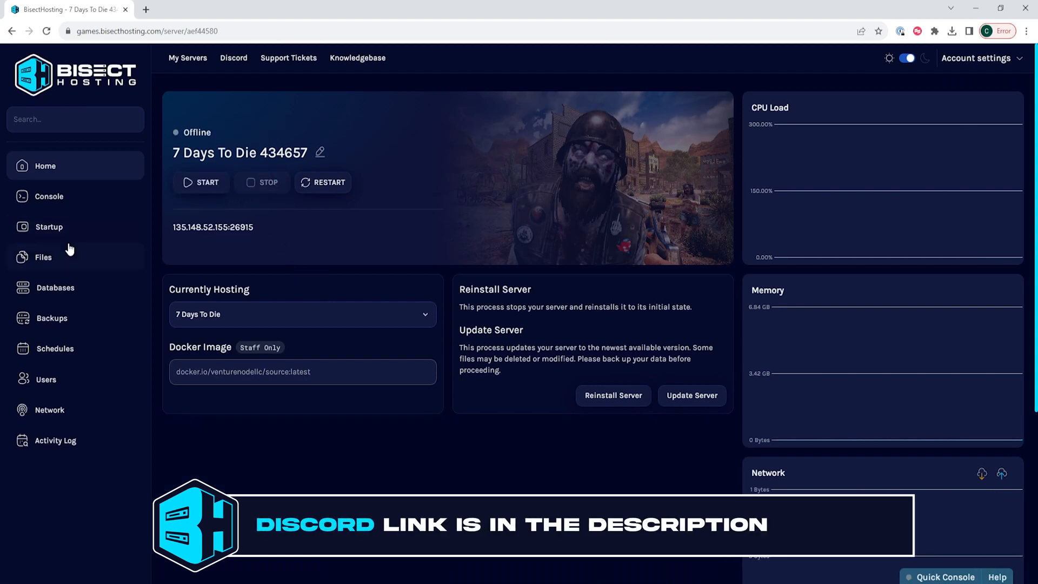
- Go to the server's Files and open serverconfig.xml in the editor
{"action": "left_click", "coordinate": [42, 257]}
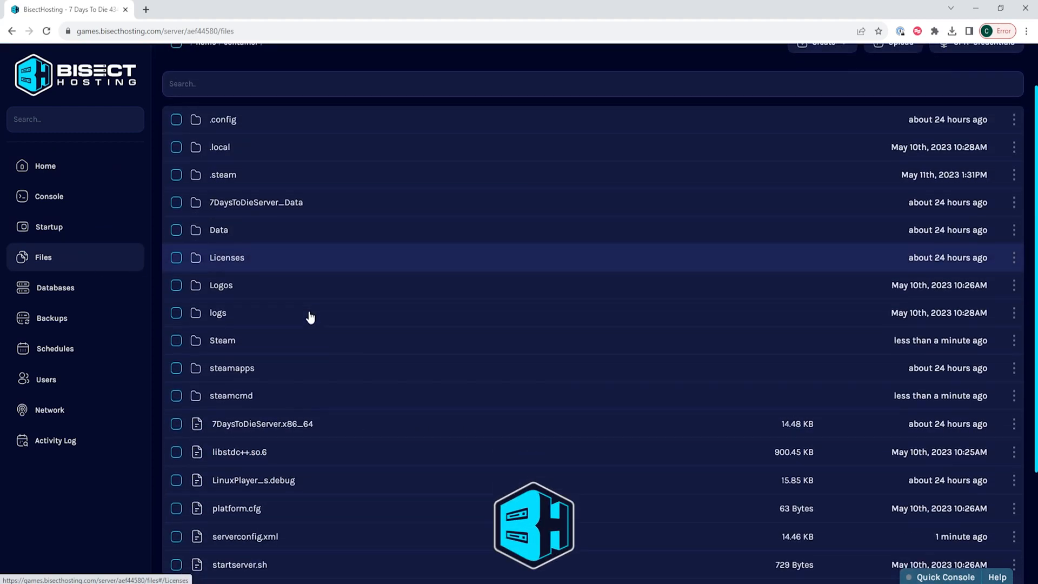
{"action": "scroll", "scroll_direction": "down", "scroll_amount": 3}
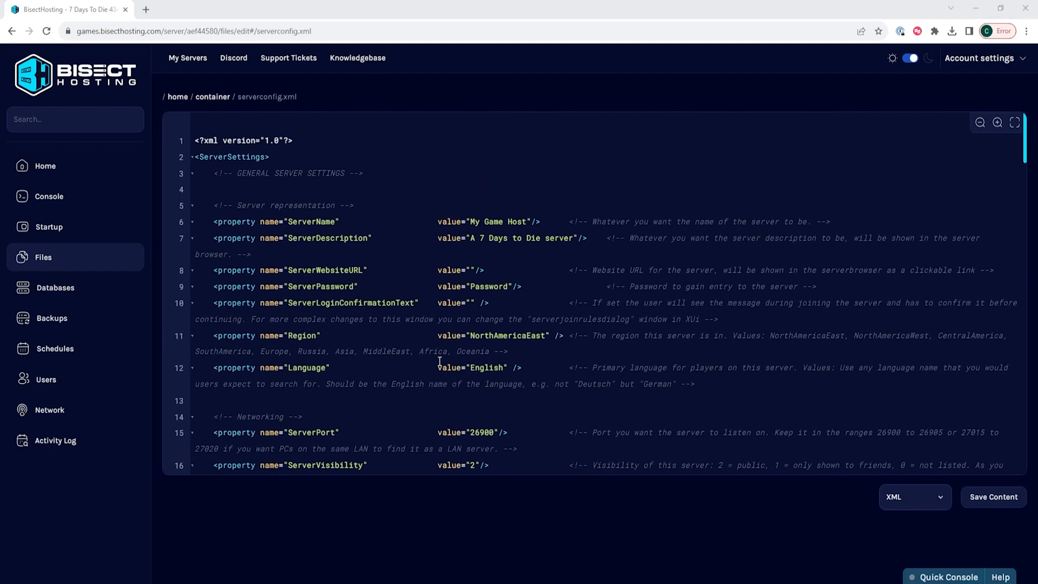
- Replace the line-7 ServerDescription 'A 7 Days to Die server' with '[ff0000]Hello!'
{"action": "scroll", "scroll_direction": "down", "scroll_amount": 3}
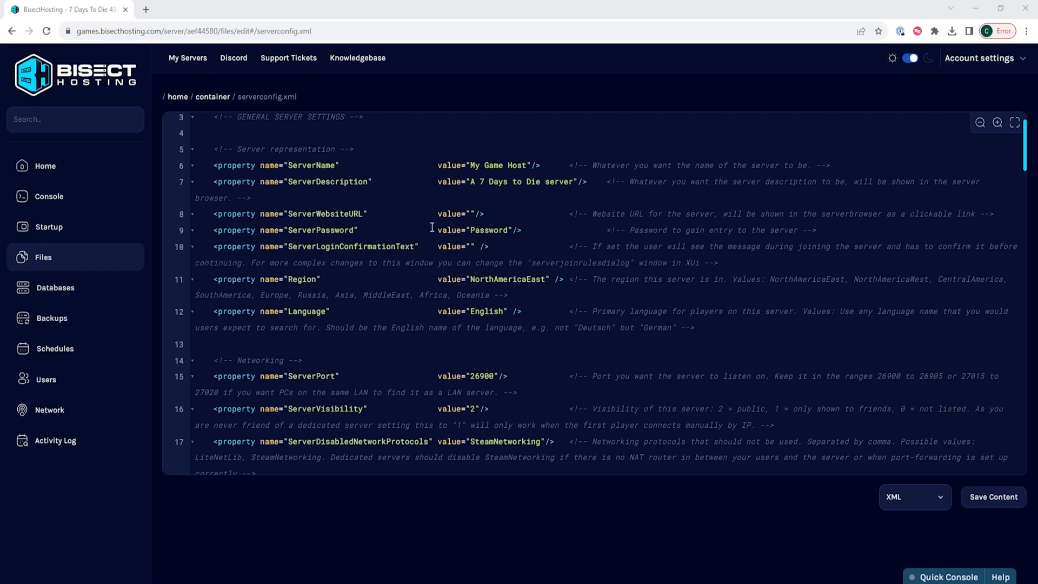
{"action": "mouse_move", "coordinate": [380, 184]}
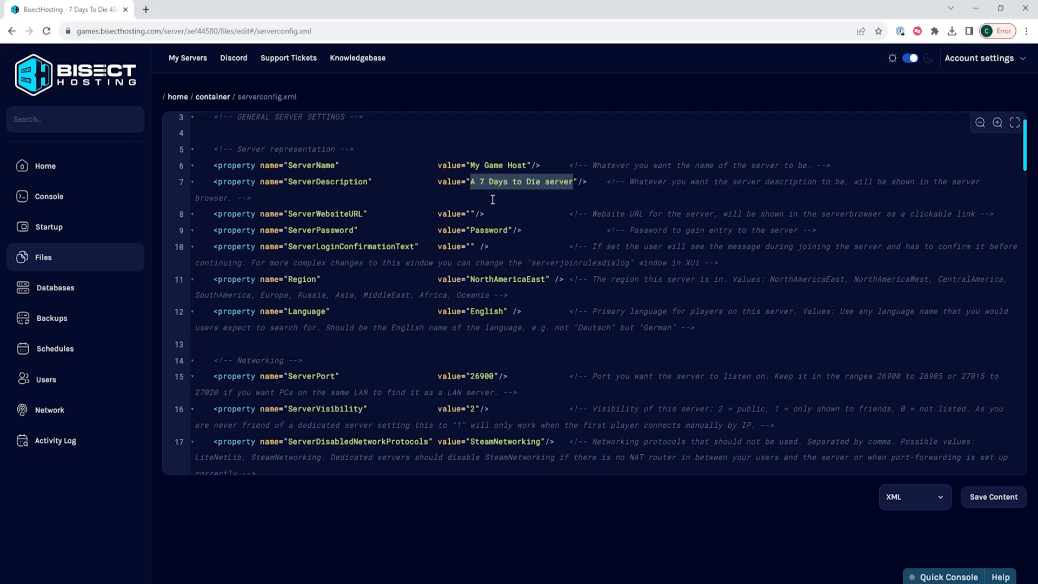
{"action": "mouse_move", "coordinate": [468, 203]}
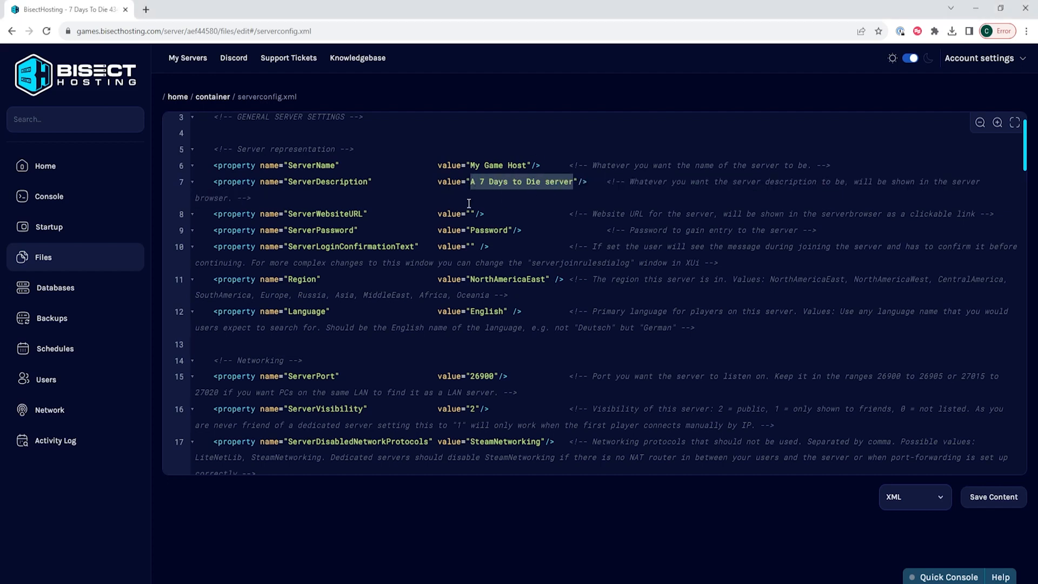
{"action": "type", "text": "Hello!"}
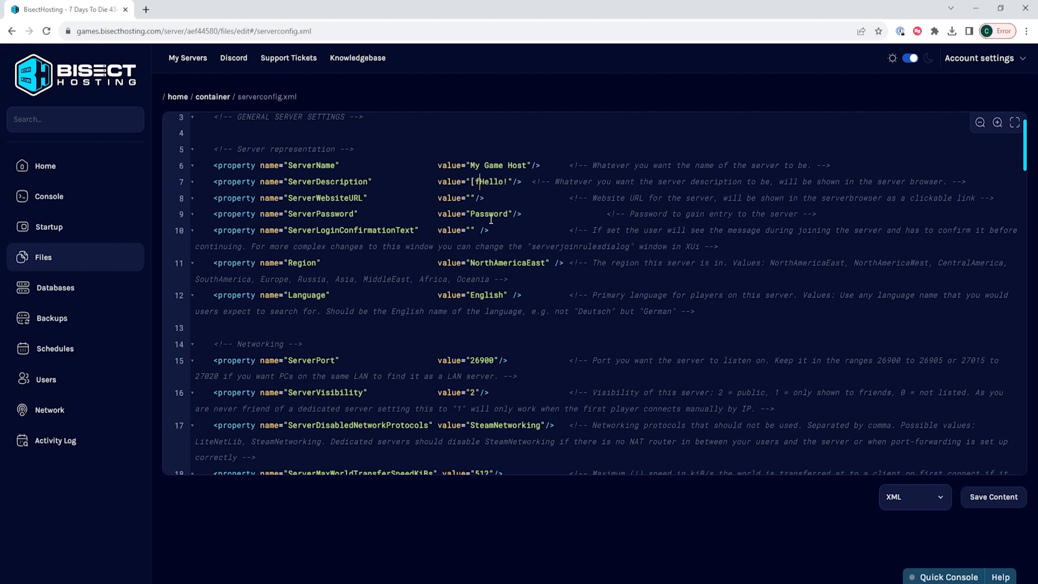
{"action": "type", "text": "f0000]"}
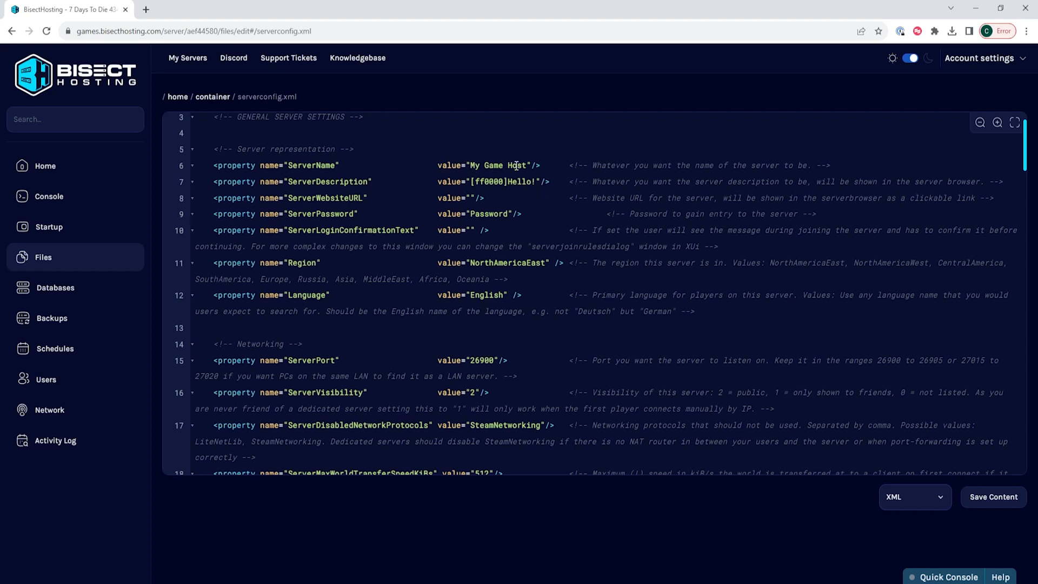
{"action": "mouse_move", "coordinate": [505, 211]}
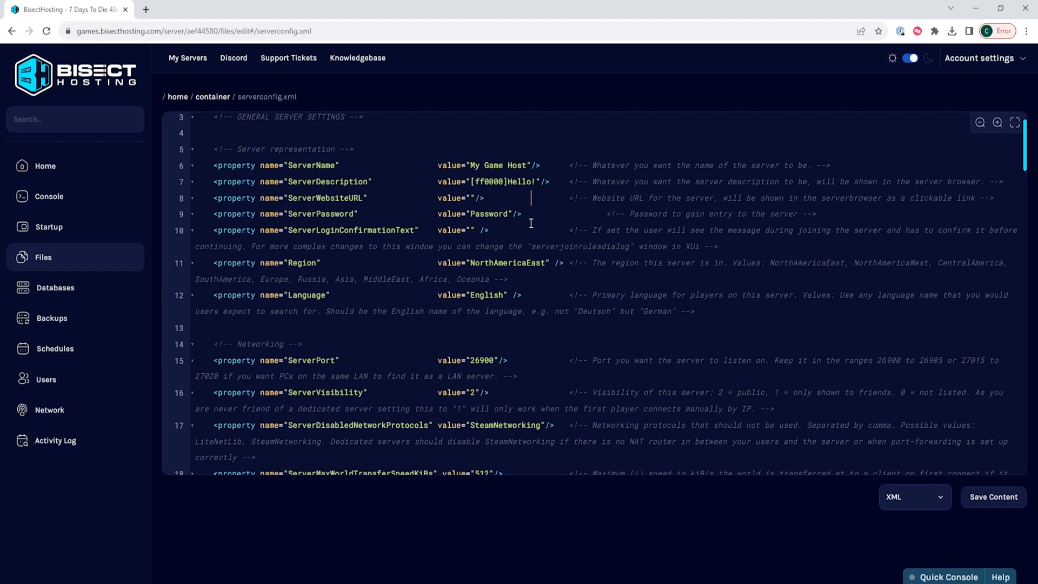
{"action": "mouse_move", "coordinate": [719, 349]}
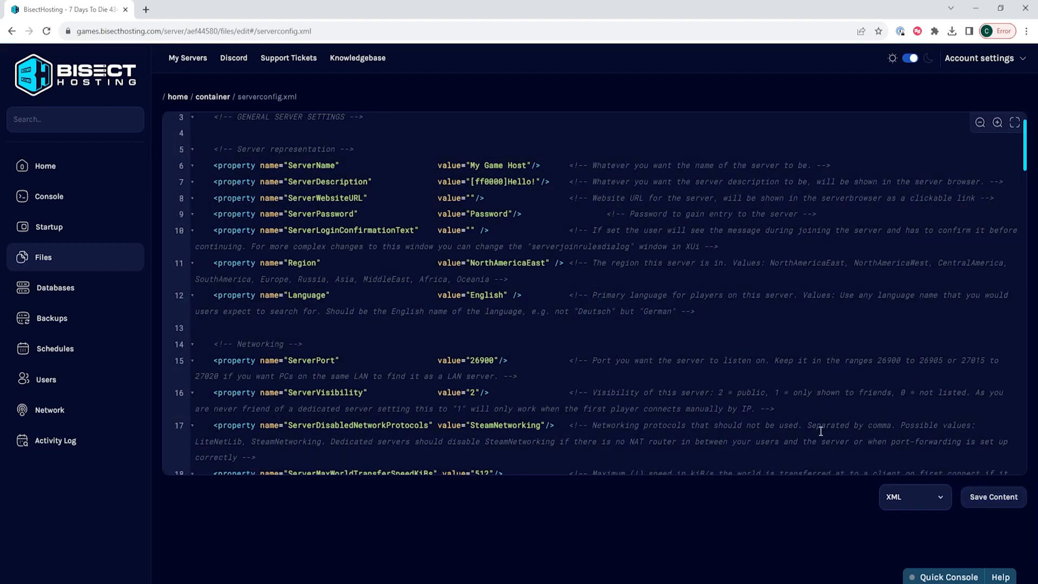
- Return to the 7 Days To Die 434657 overview page and start the server
{"action": "left_click", "coordinate": [44, 165]}
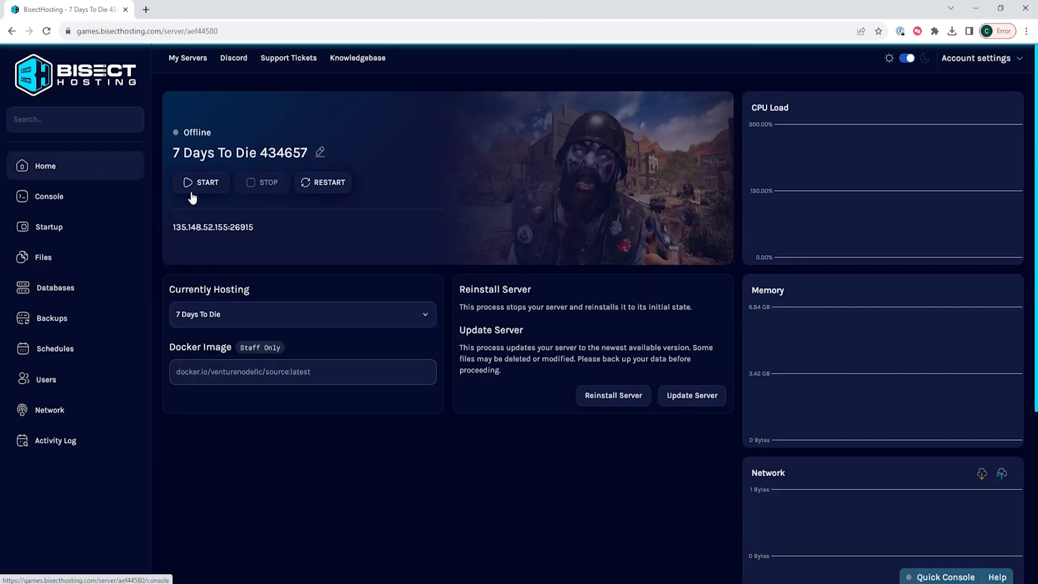
{"action": "left_click", "coordinate": [201, 182]}
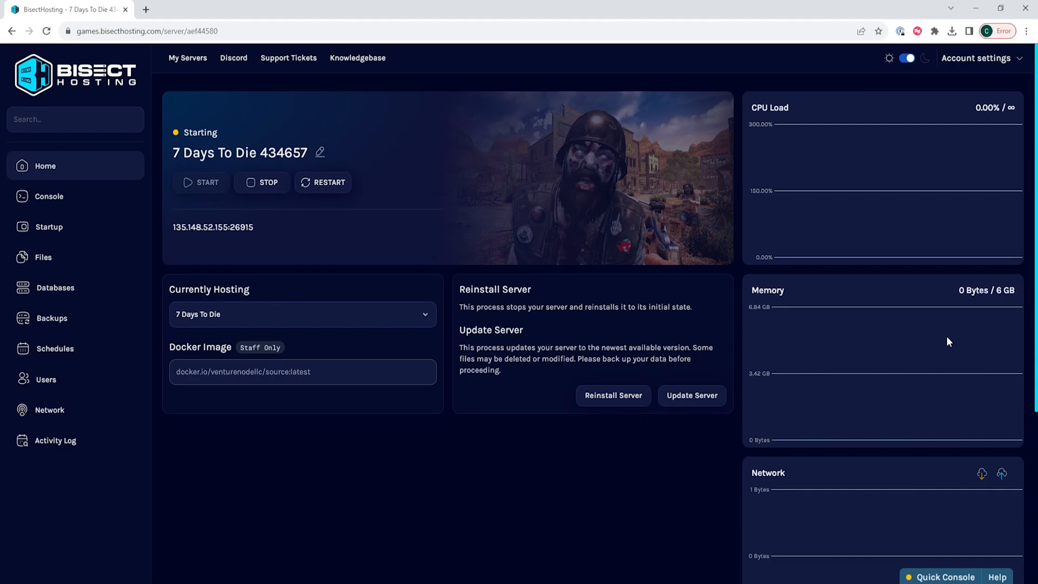